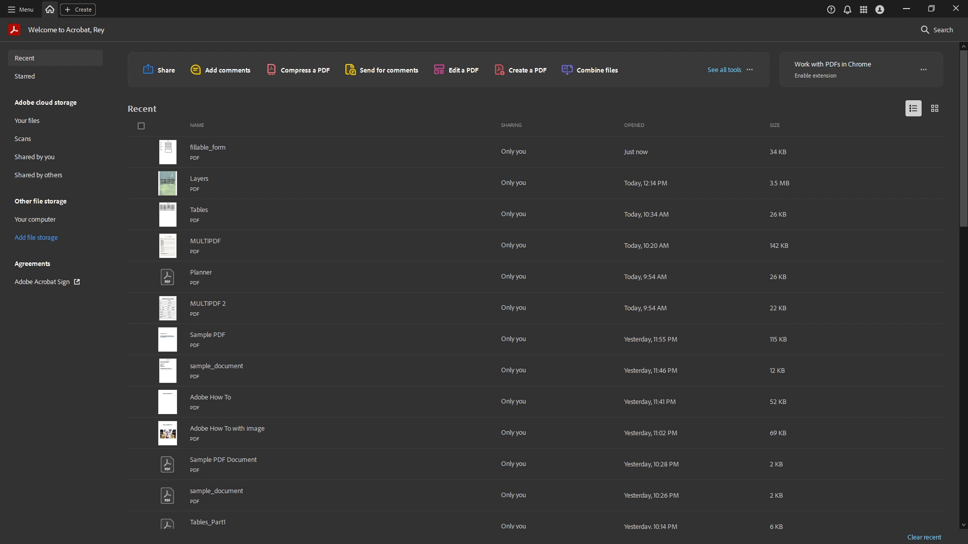
mouse_move(44, 32)
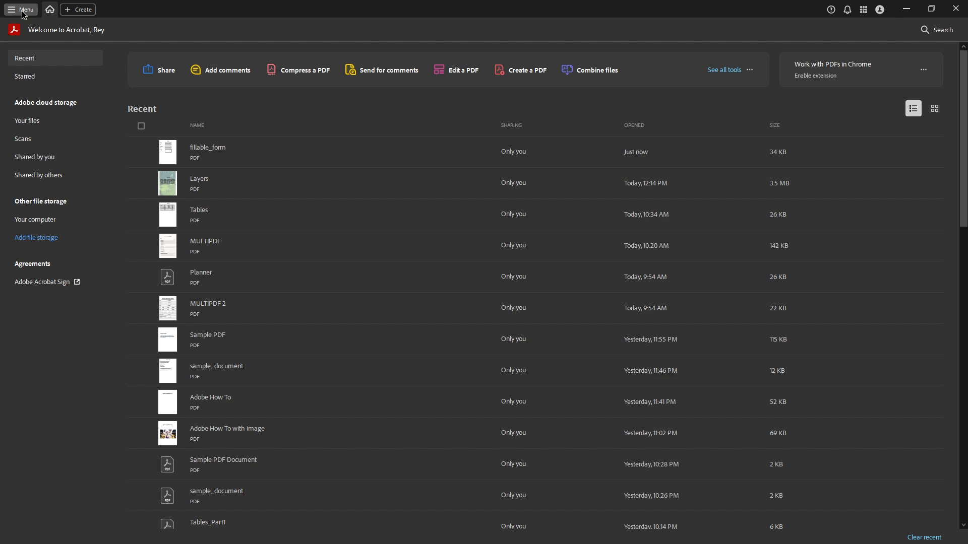
Open fillable_form.pdf via the application menu and expand the full All tools list.
left_click(22, 9)
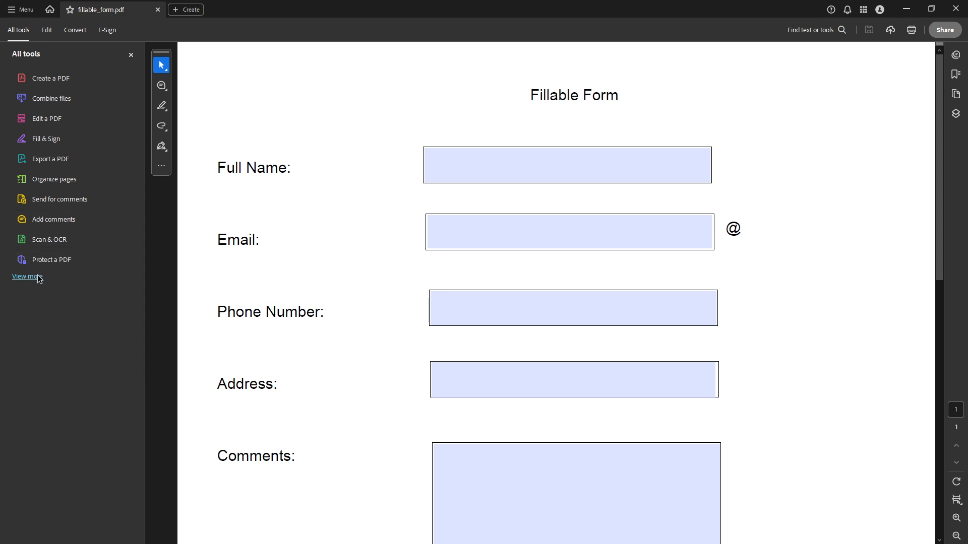
left_click(26, 276)
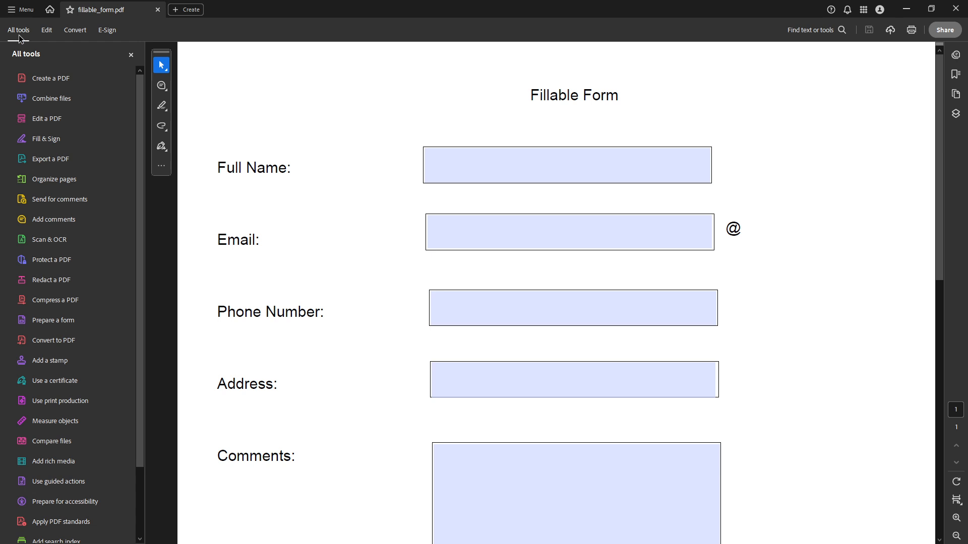
mouse_move(49, 240)
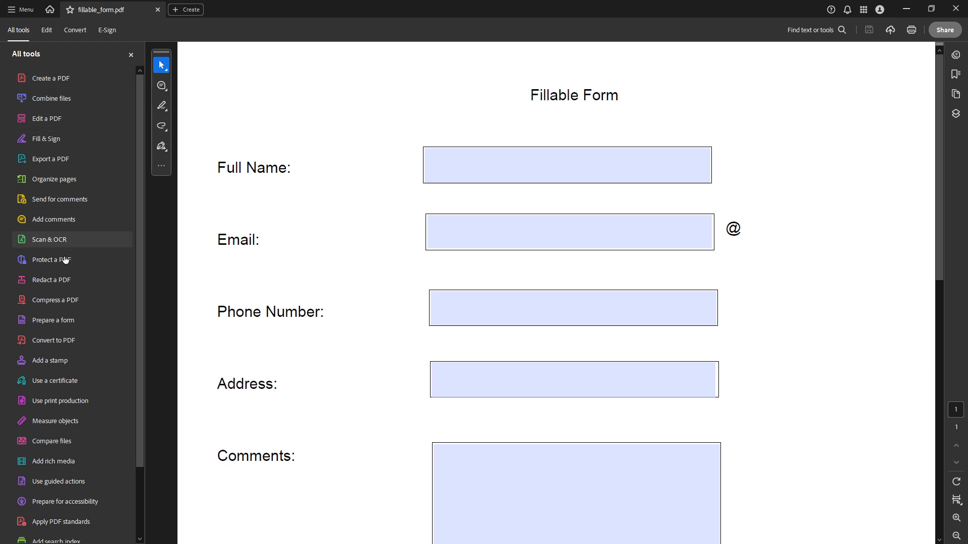
mouse_move(55, 301)
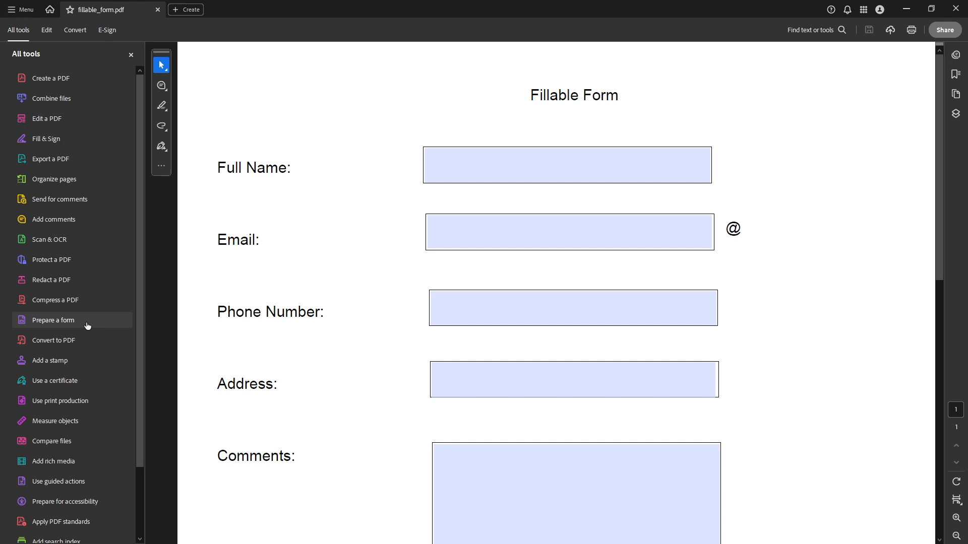
Enter Prepare a form mode and marquee-select all five text fields, focusing the Email field.
left_click(54, 319)
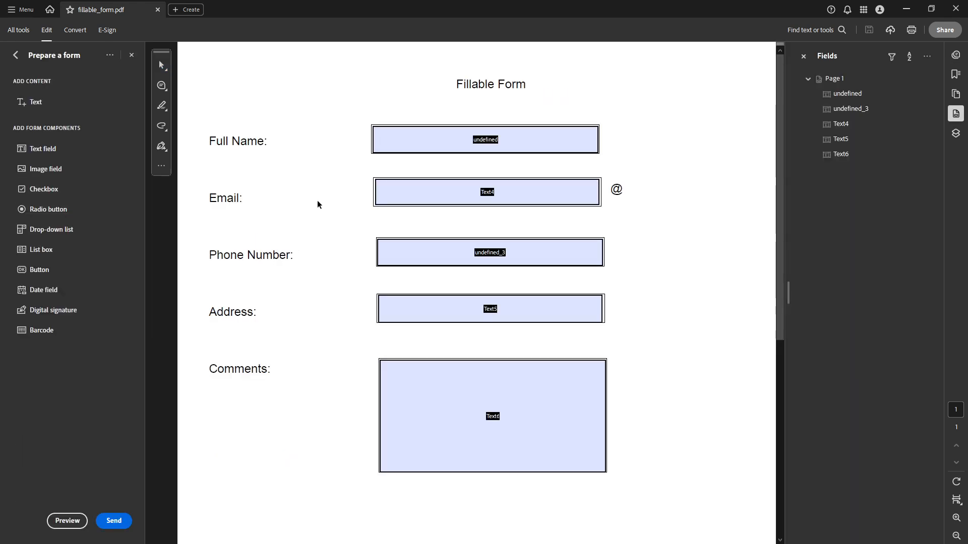
mouse_move(279, 174)
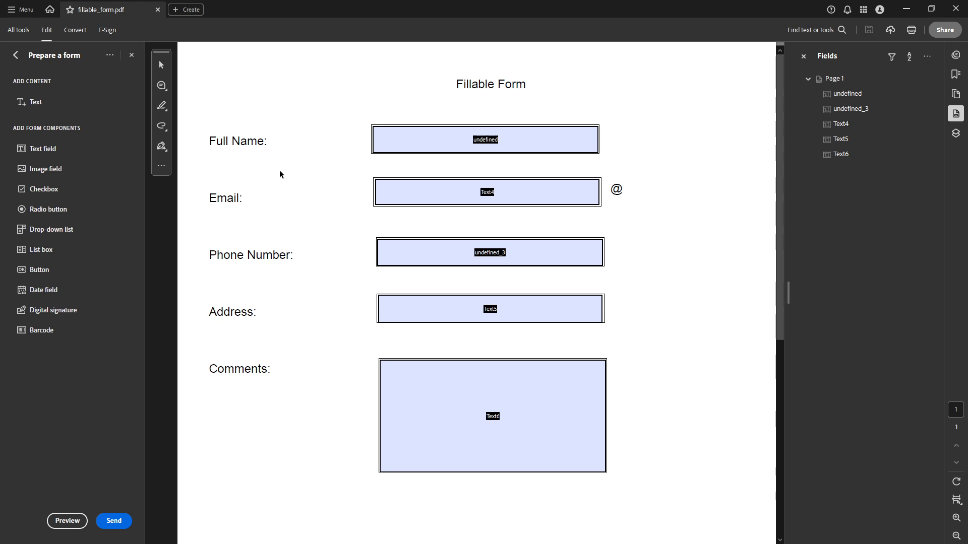
mouse_move(312, 171)
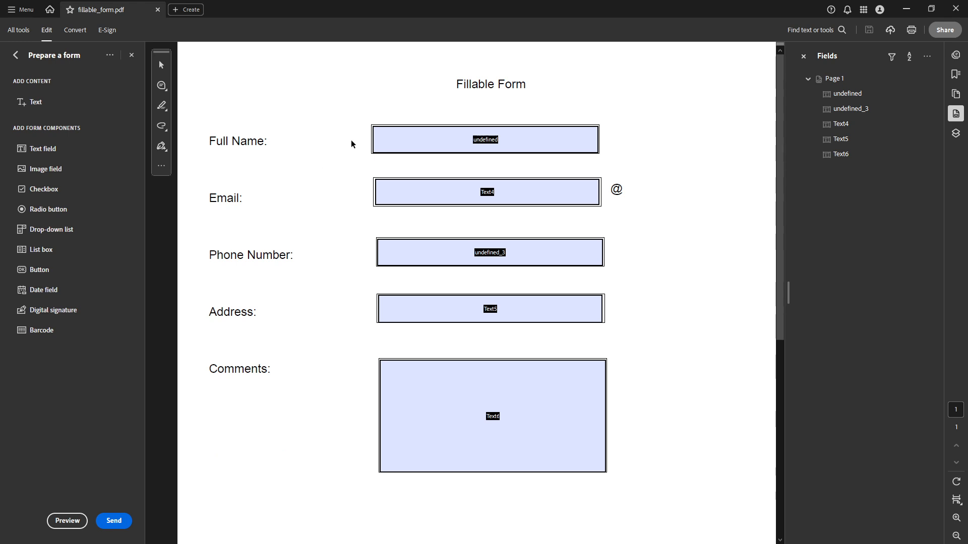
mouse_move(346, 102)
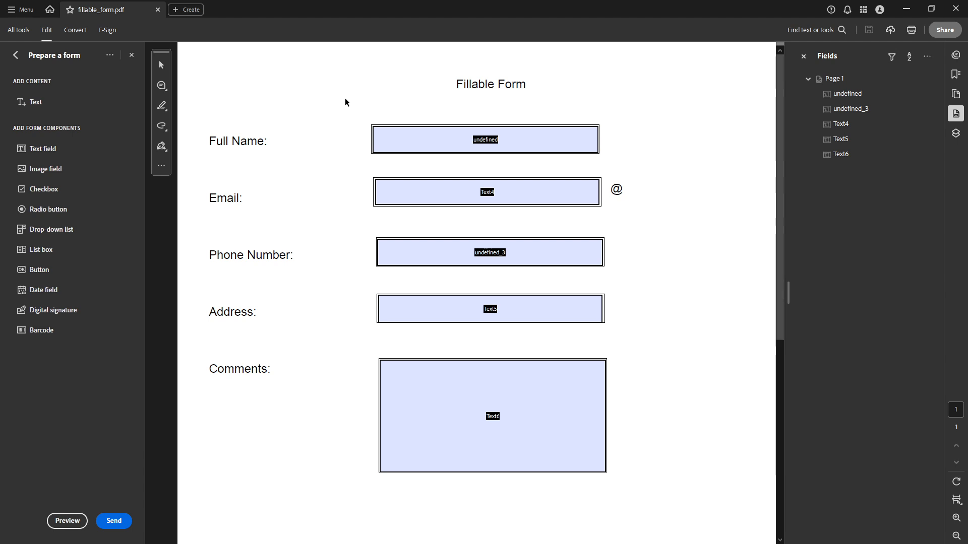
left_click(487, 191)
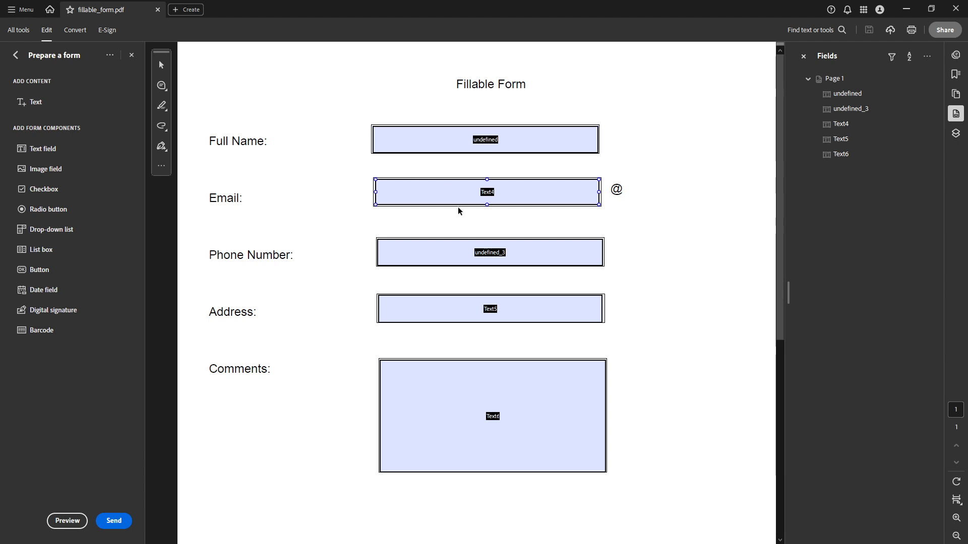
left_click(365, 104)
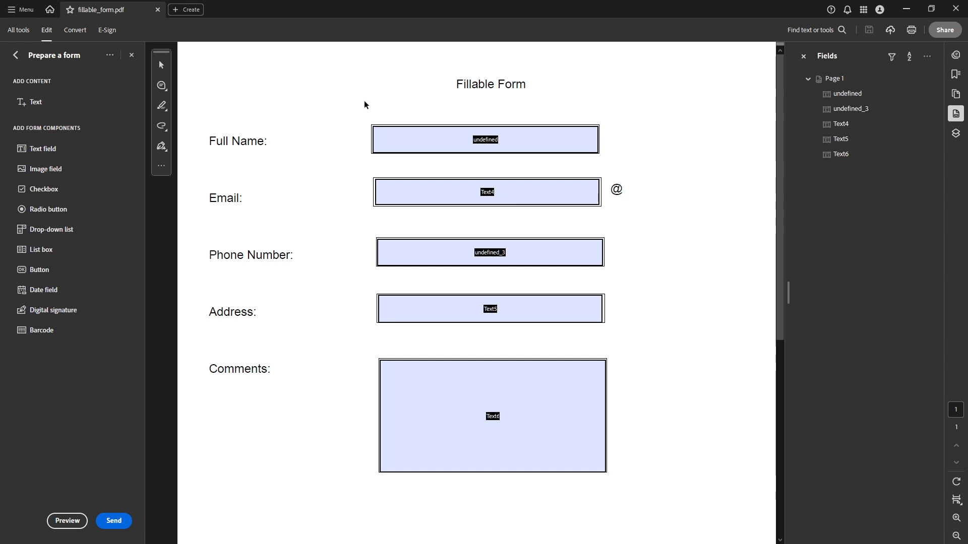
left_click_drag(365, 103, 515, 218)
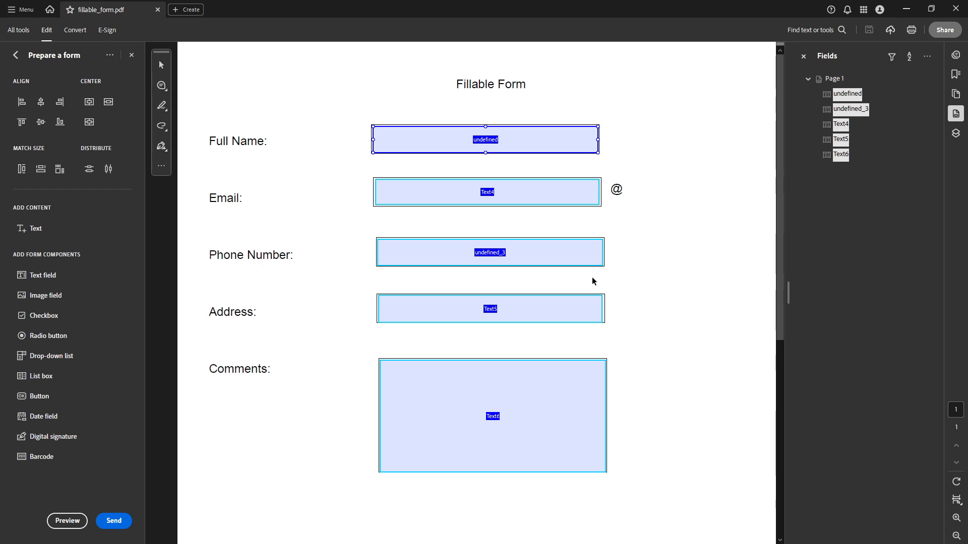
mouse_move(530, 217)
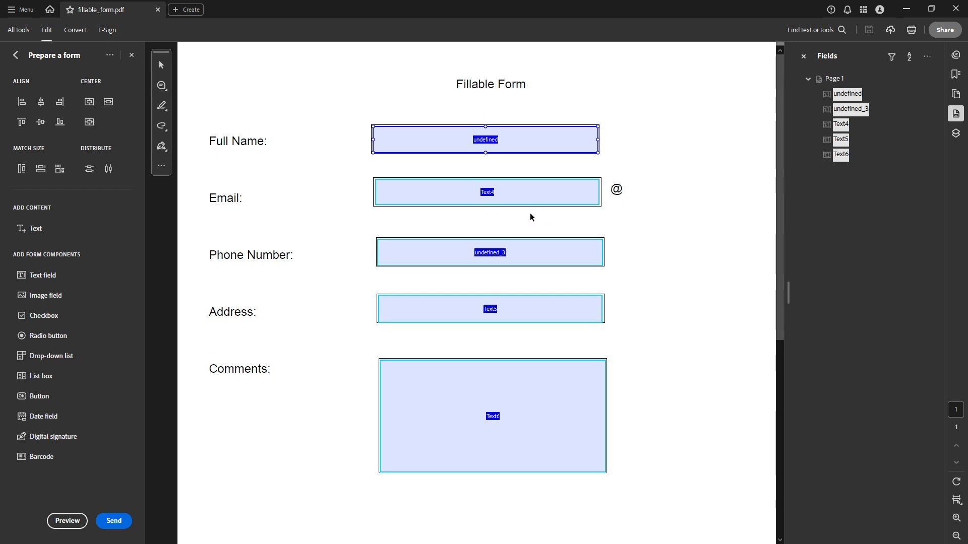
left_click(486, 191)
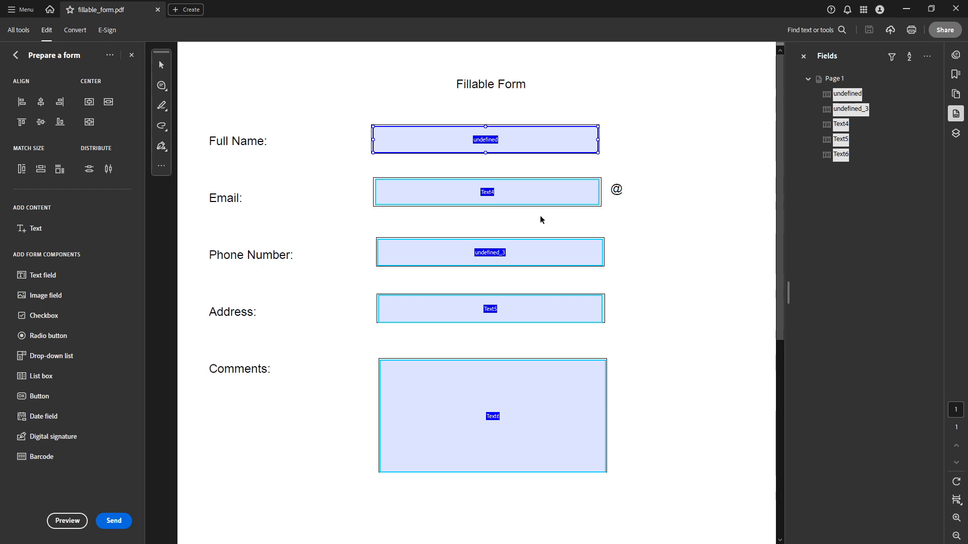
left_click(487, 191)
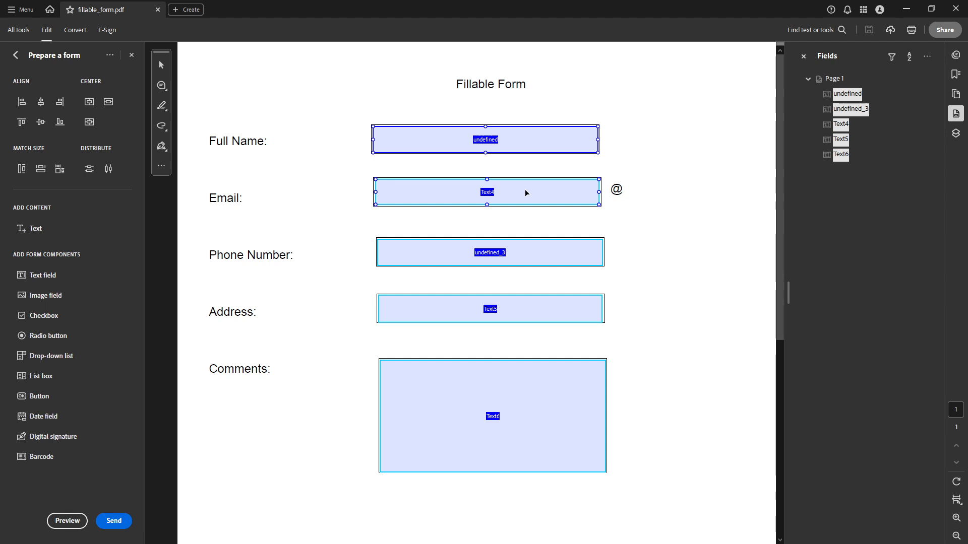
In the selected fields' General properties, tick Read Only.
right_click(487, 192)
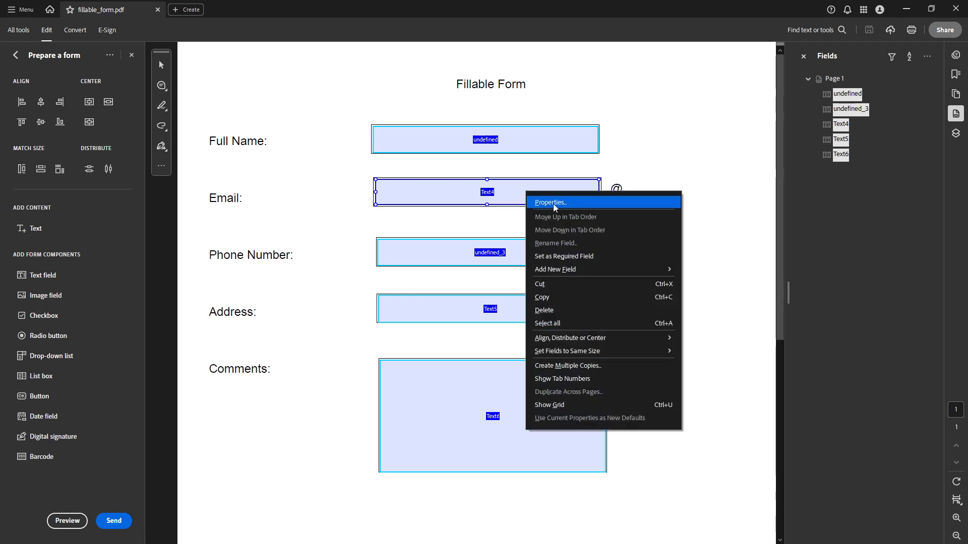
left_click(530, 221)
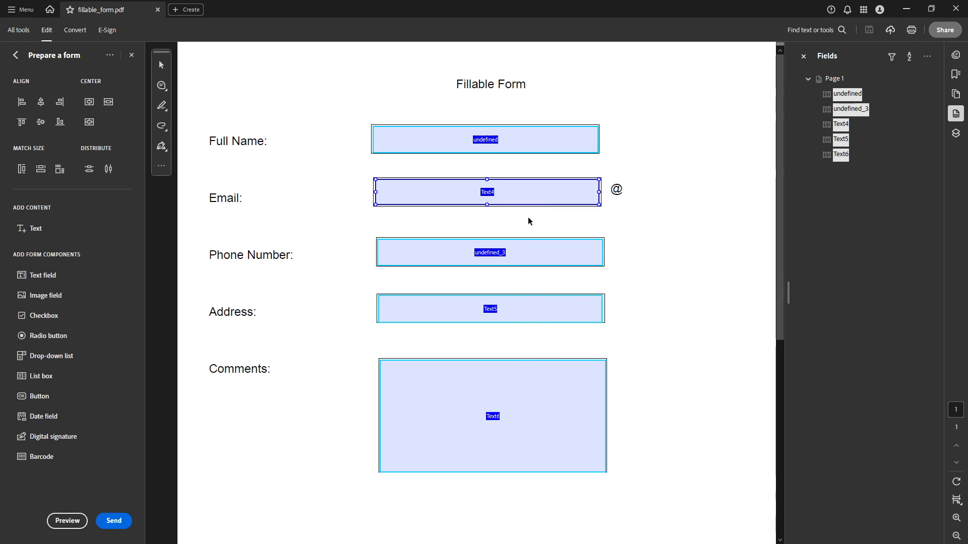
mouse_move(540, 215)
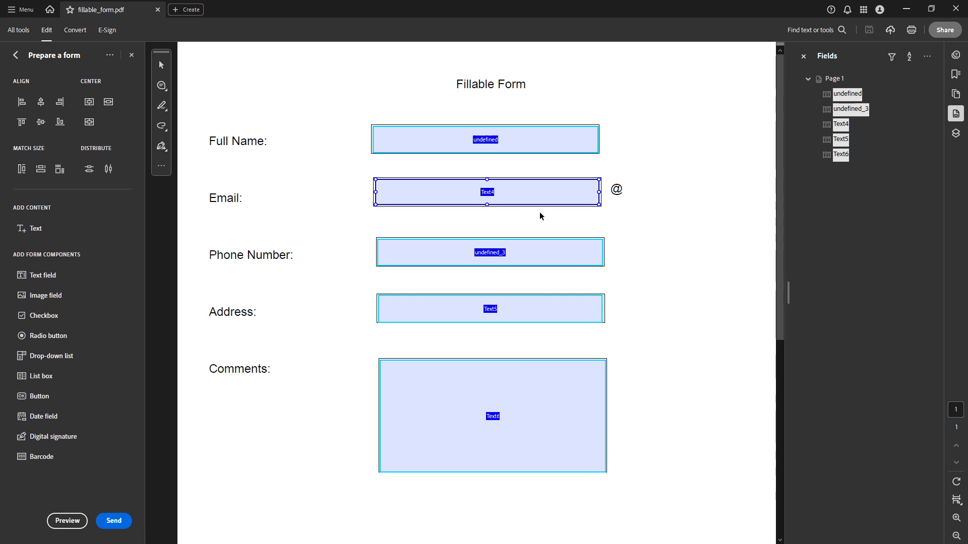
double_click(486, 192)
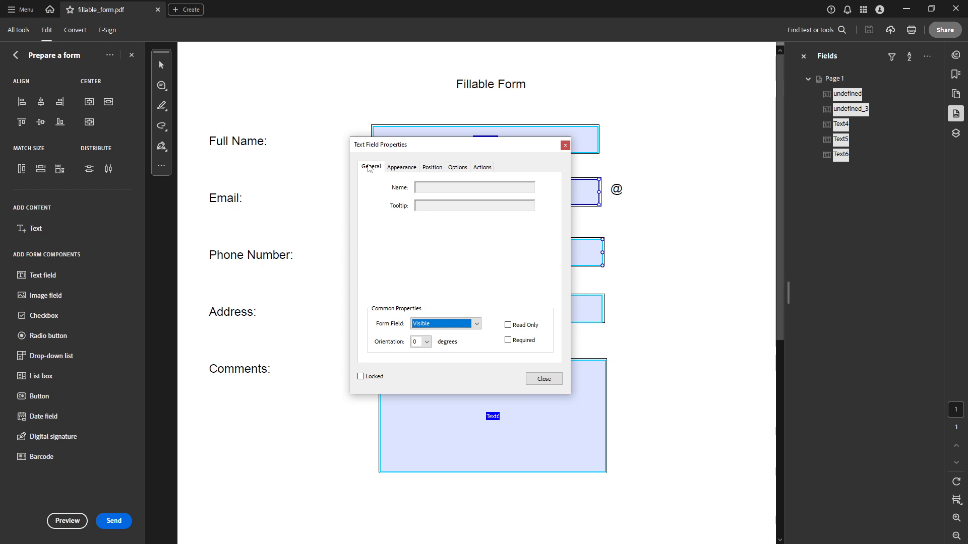
mouse_move(424, 226)
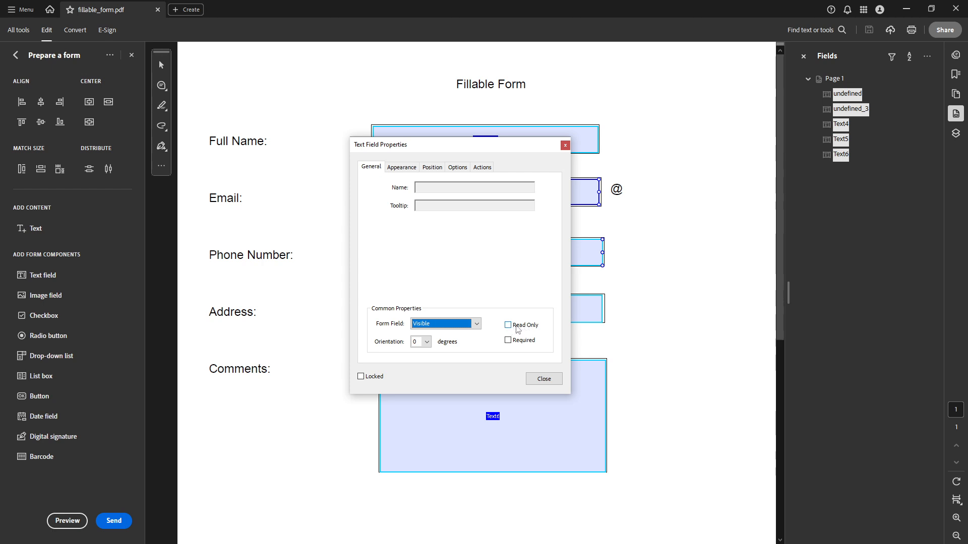
mouse_move(513, 330)
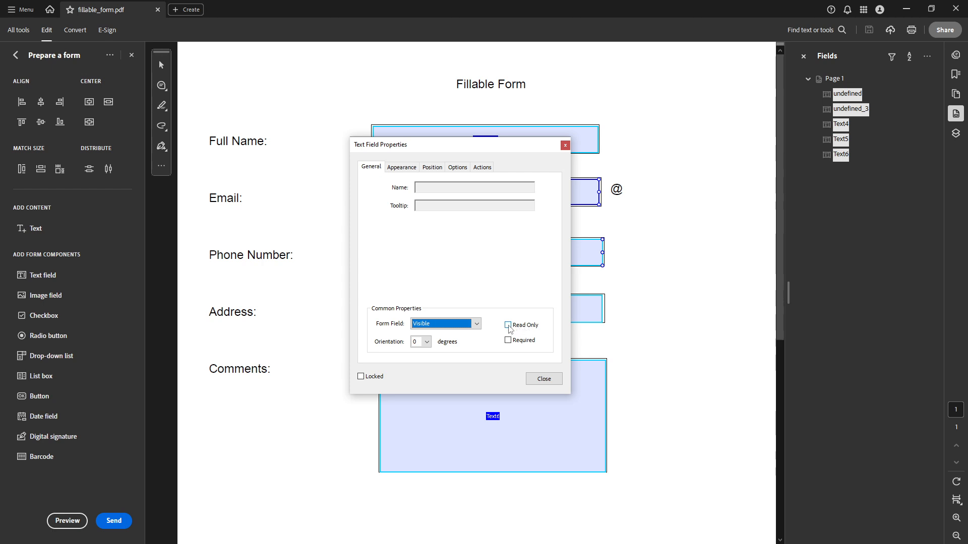
left_click(507, 325)
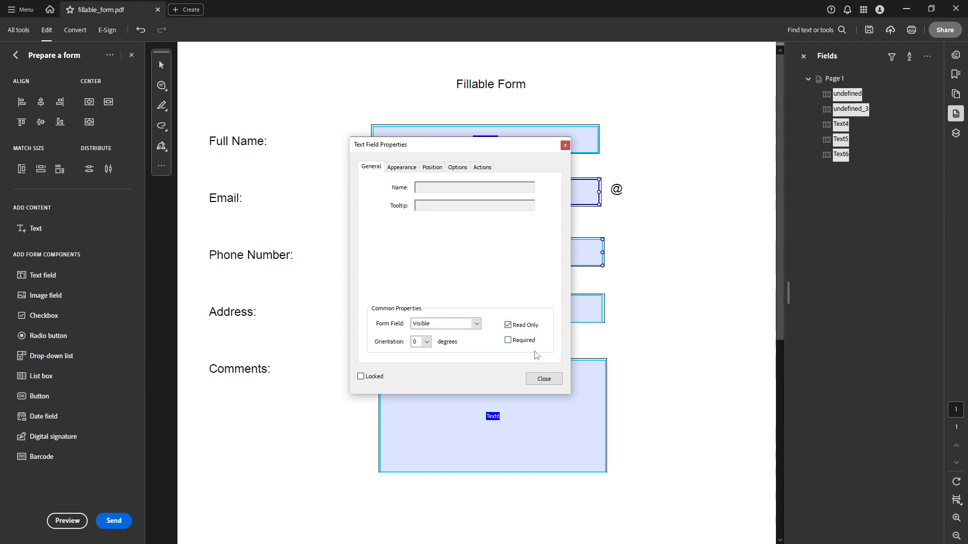
mouse_move(543, 378)
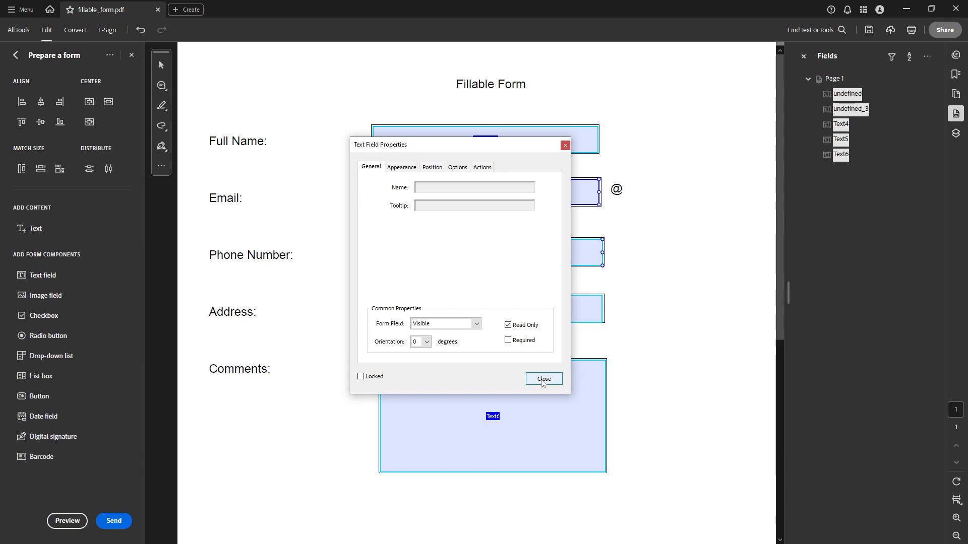
Close the Text Field Properties dialog, keeping Read Only applied.
left_click(542, 378)
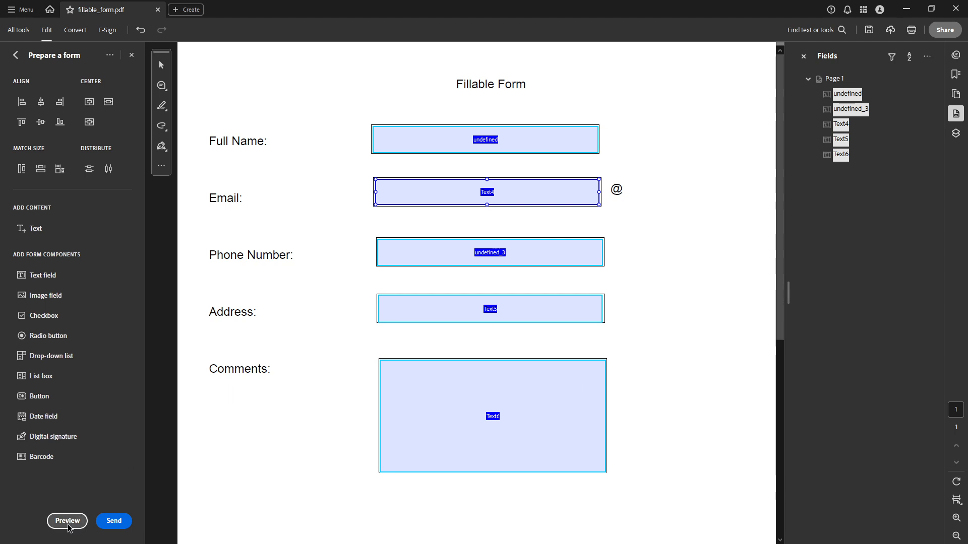
Preview the form and try the Full Name and Phone Number boxes, which no longer accept input.
left_click(67, 520)
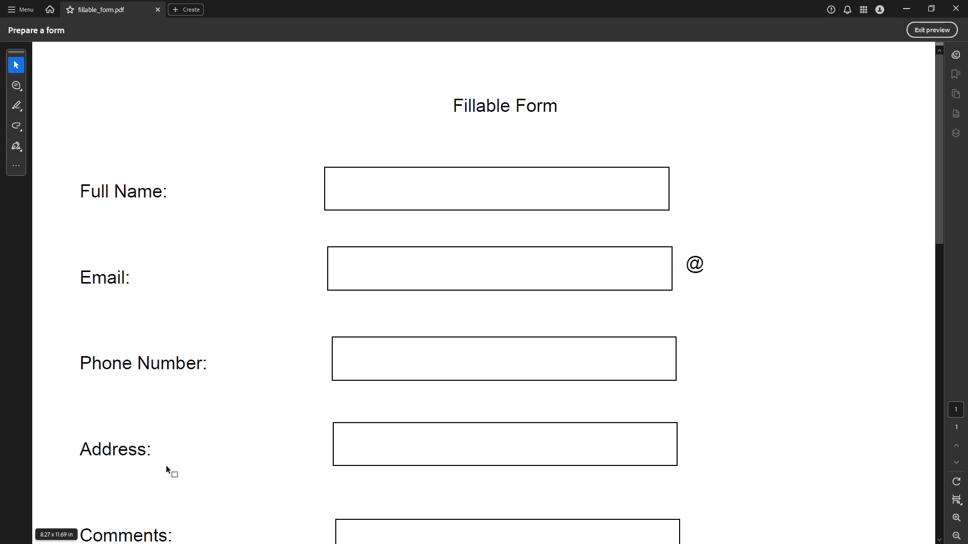
mouse_move(450, 320)
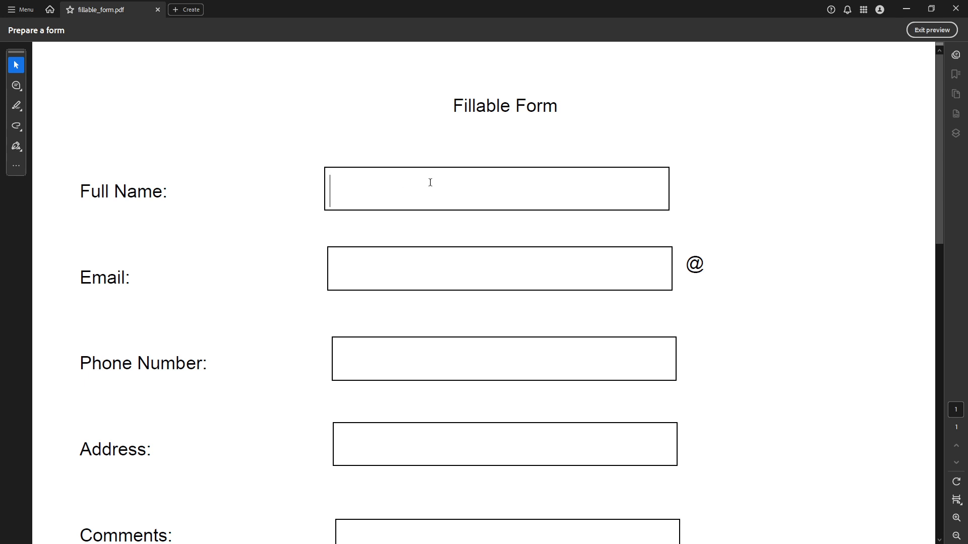
left_click(499, 268)
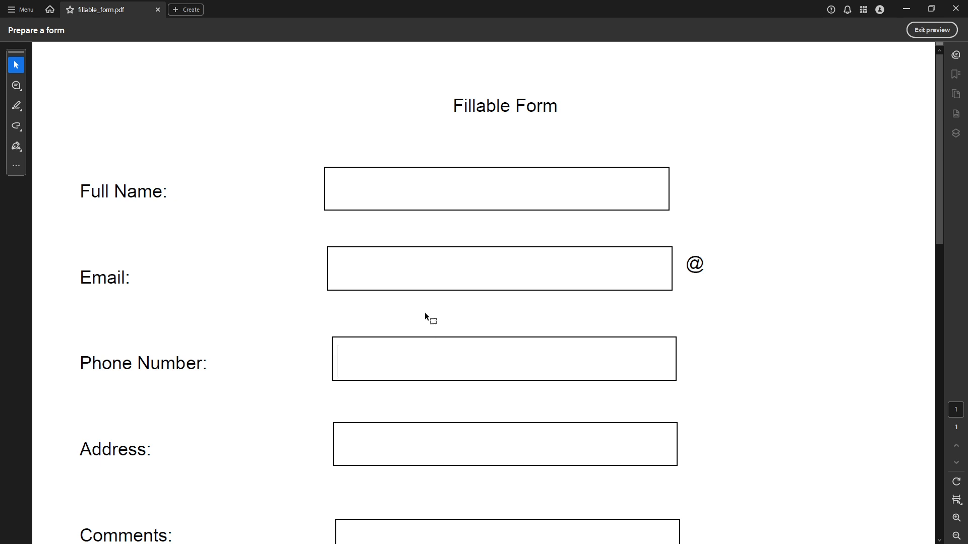
left_click(497, 189)
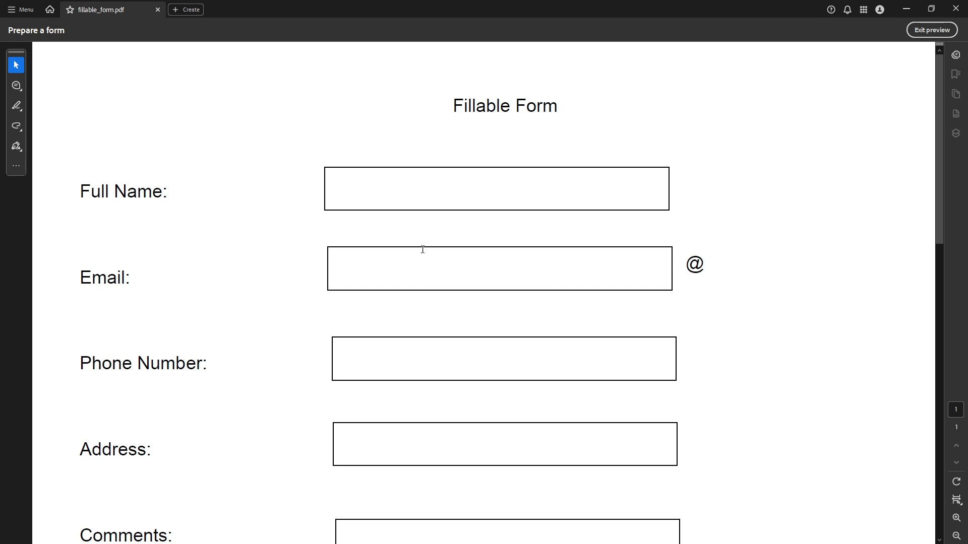
mouse_move(422, 248)
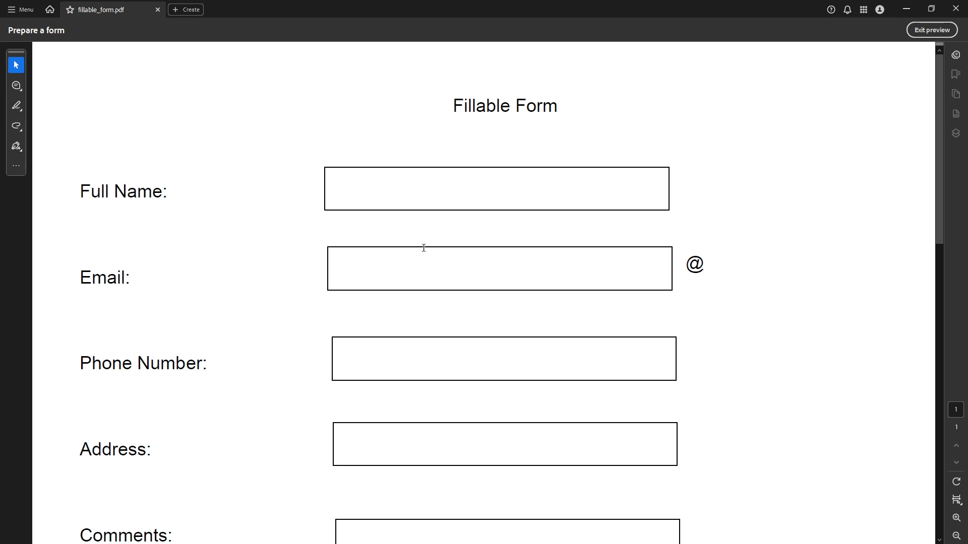